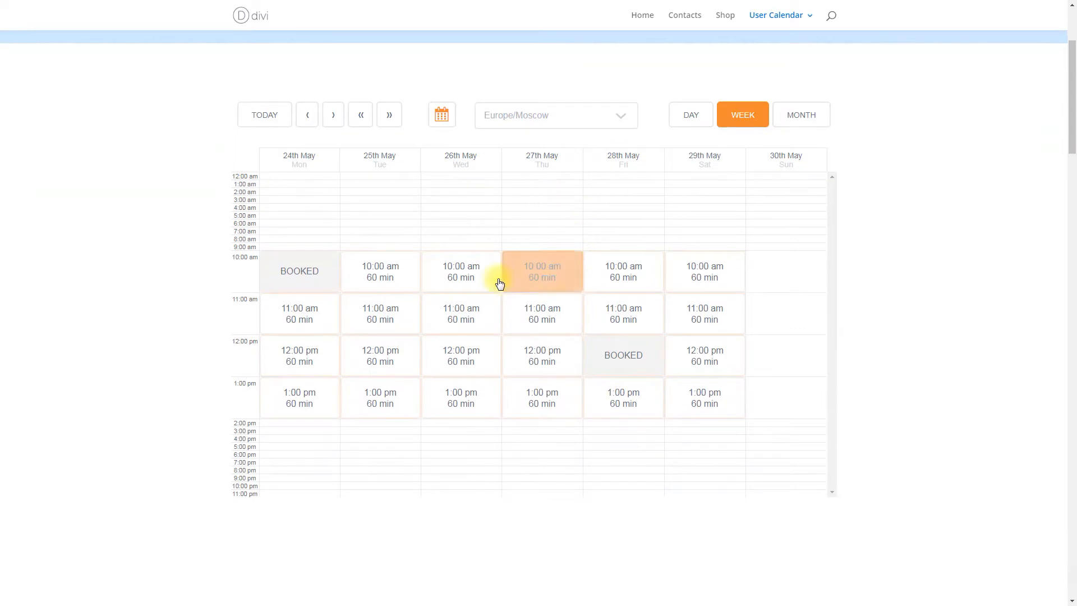
Book the 26 May 11:00 am slot with a gmail address and the note 'I feel sick'
click(542, 271)
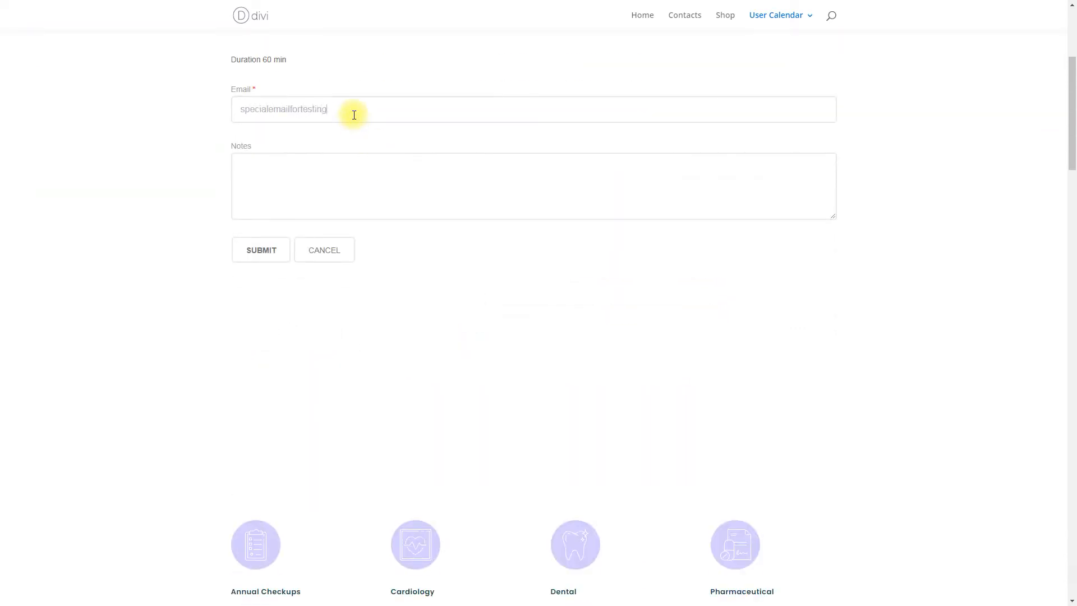
text(@gmail.com)
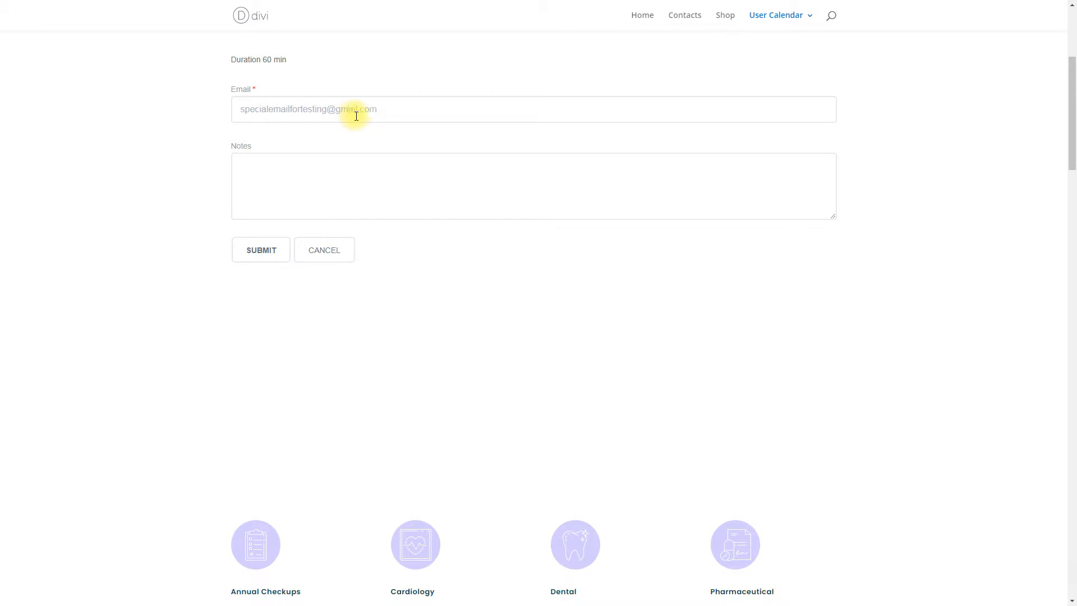
text(I feel si)
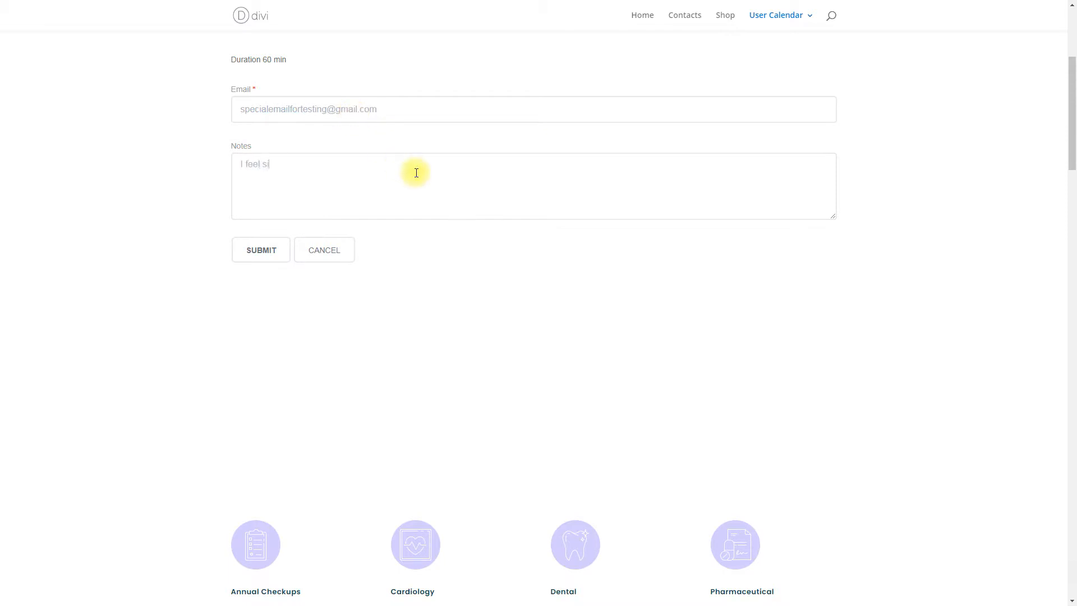
click(260, 249)
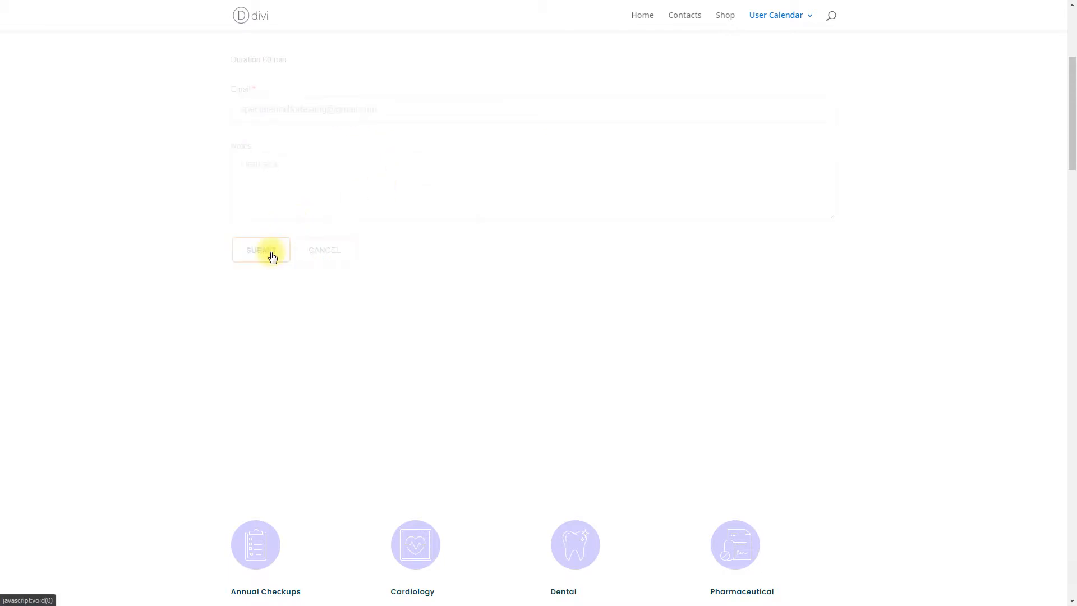
click(262, 249)
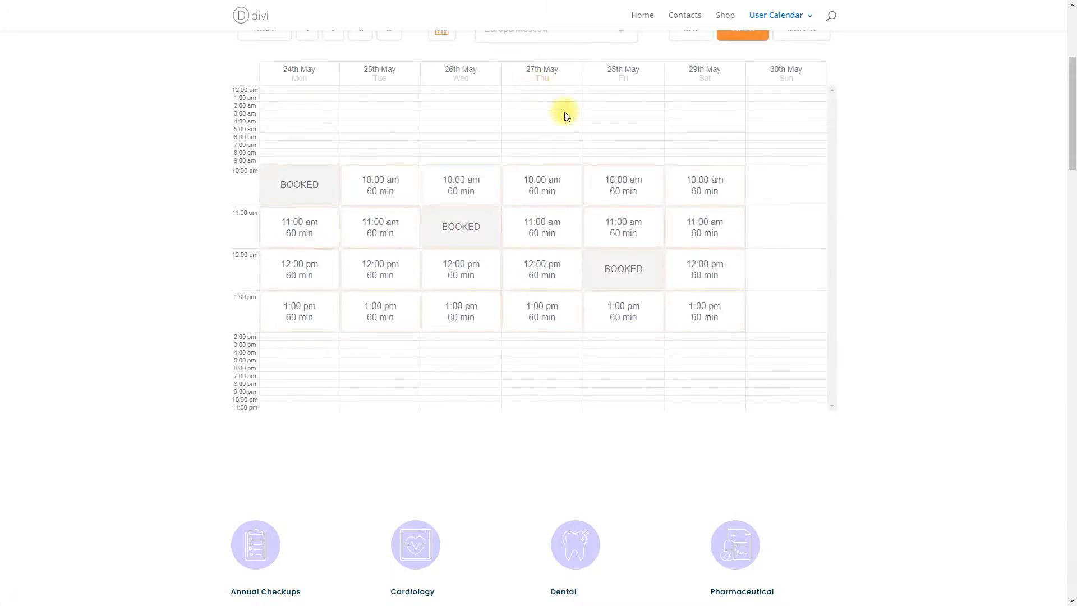
Show the May 26 11:00 am booking's details and form info on the Current Bookings page
click(775, 14)
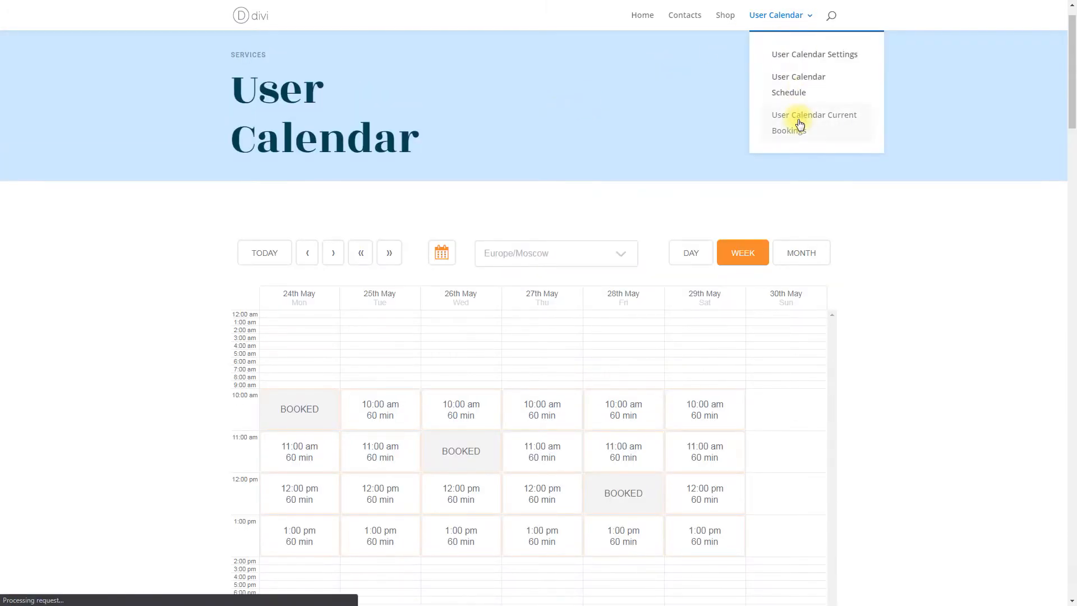
click(815, 123)
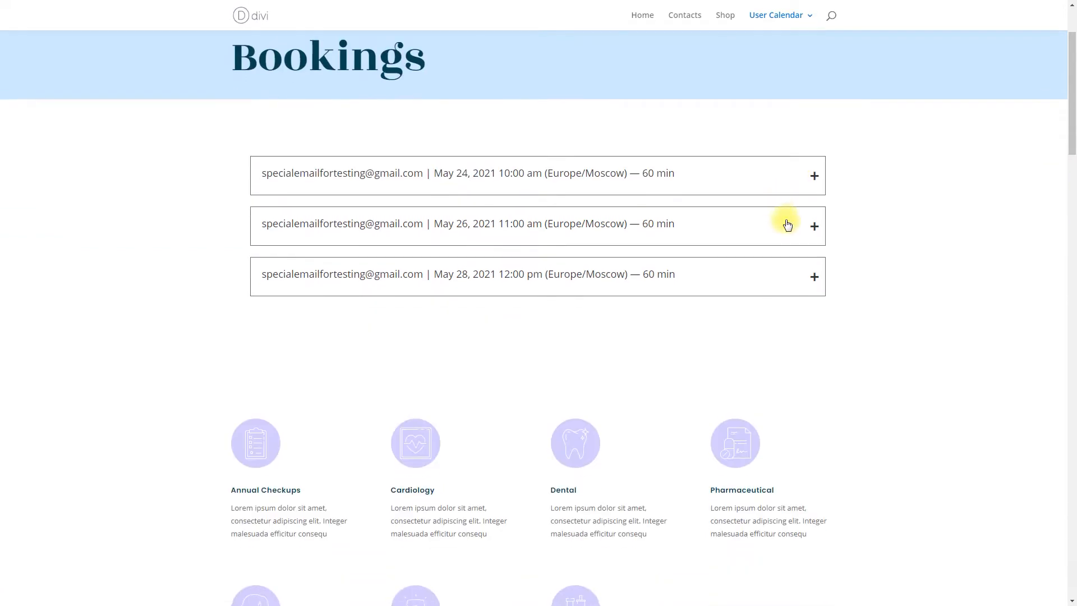
click(814, 226)
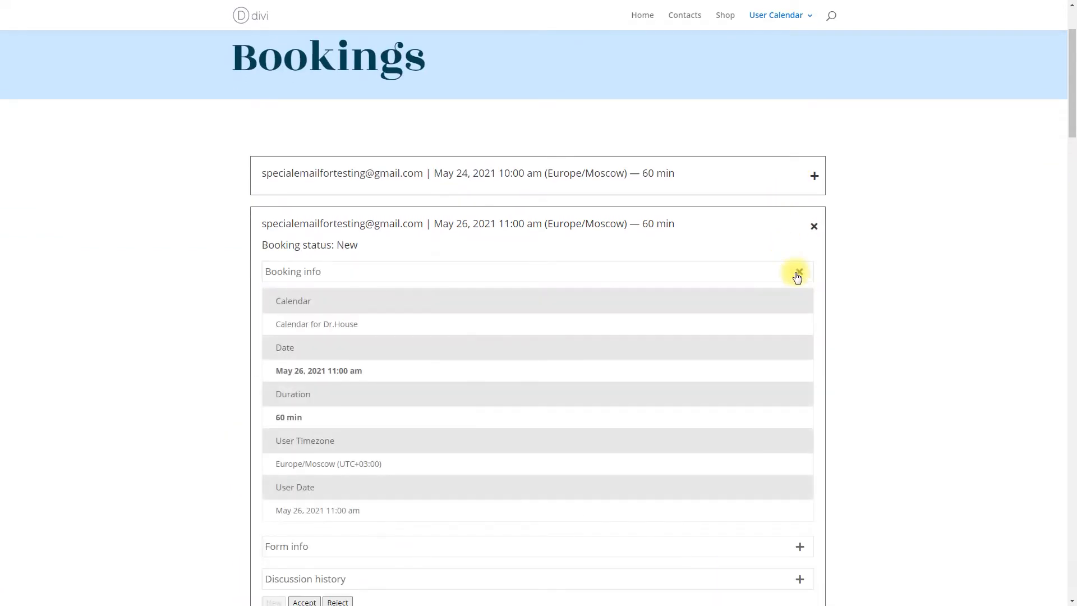
scroll(down, 3)
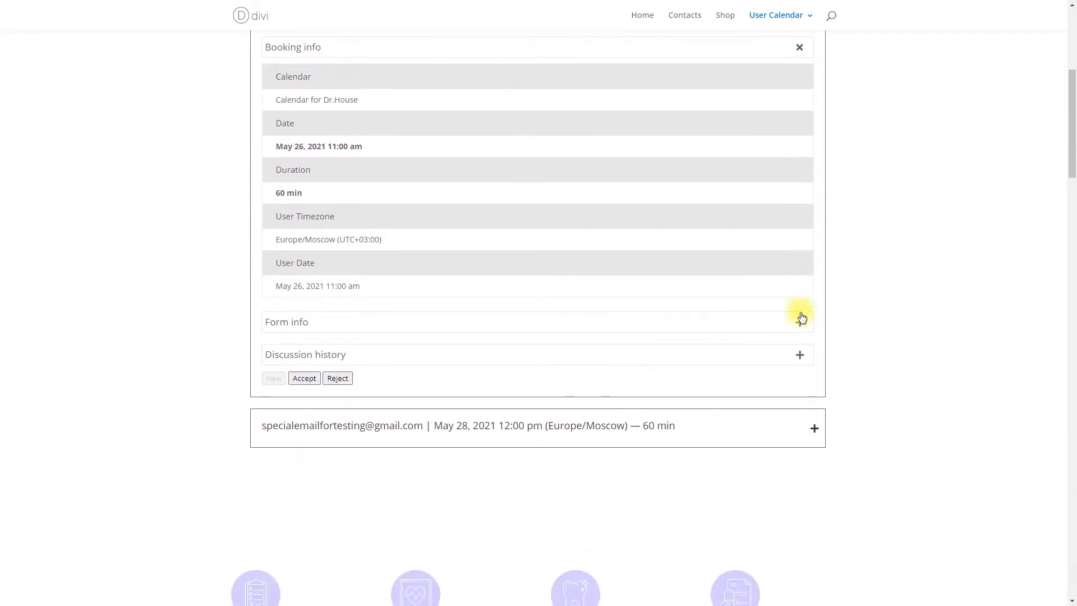
click(813, 316)
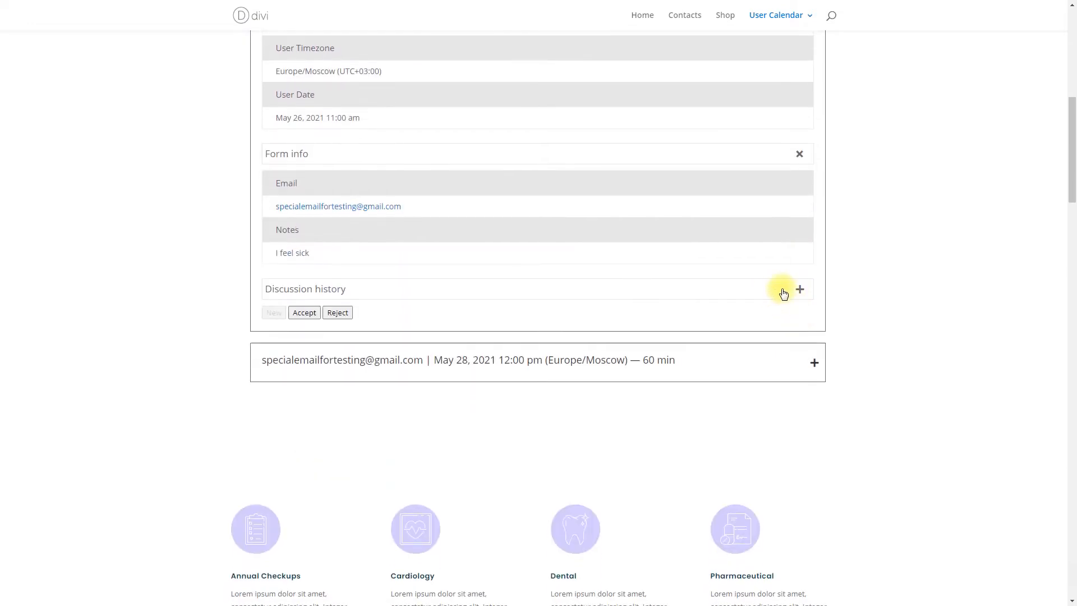
Enable Automatic booking in Calendar Settings and check who may see the calendar
click(800, 288)
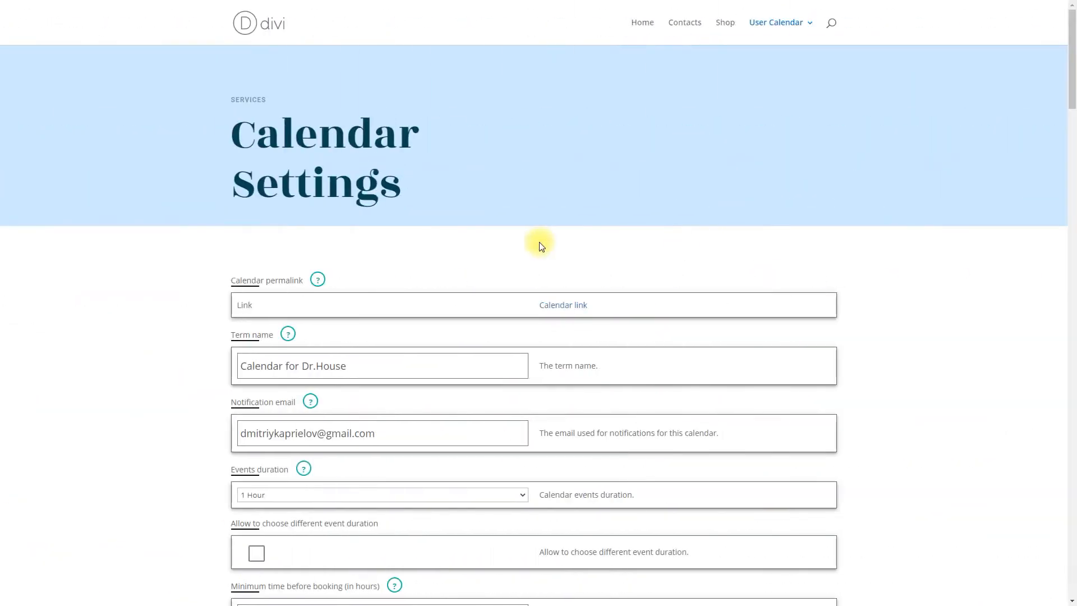
scroll(down, 3)
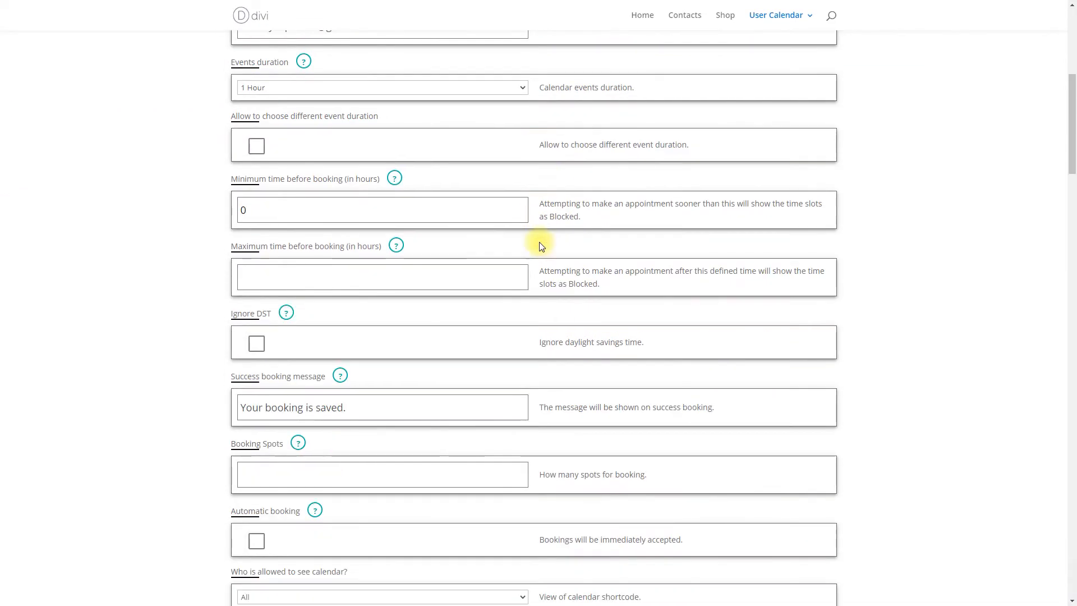
scroll(down, 3)
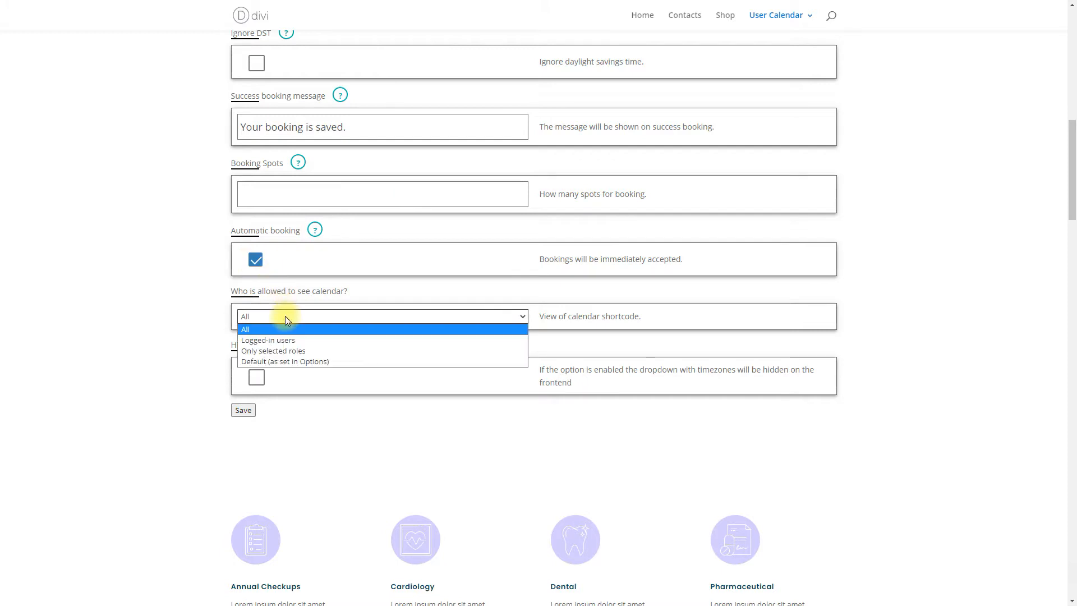
click(274, 350)
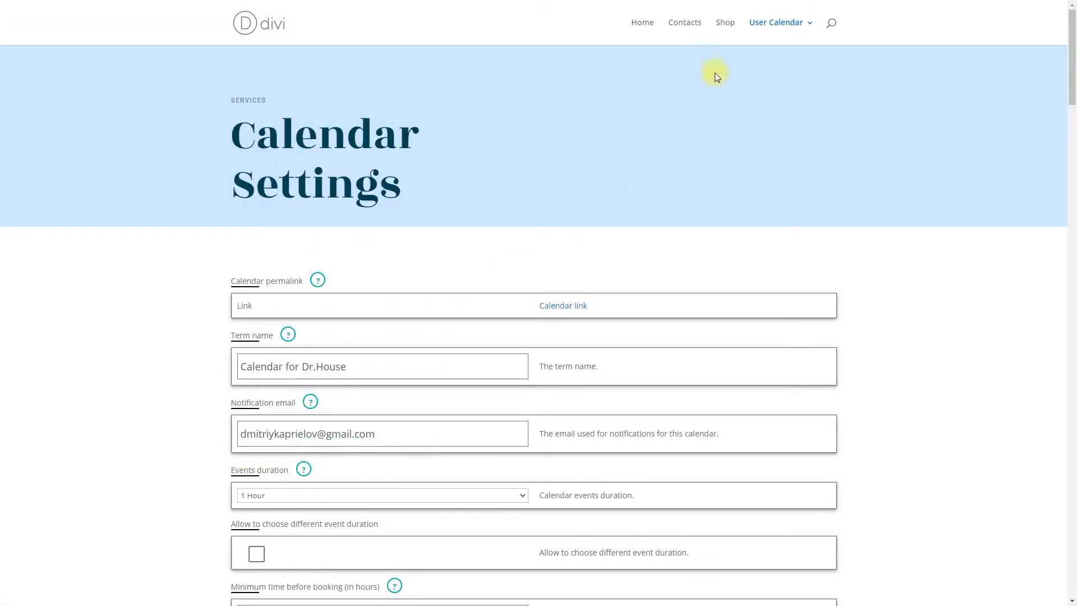
click(775, 23)
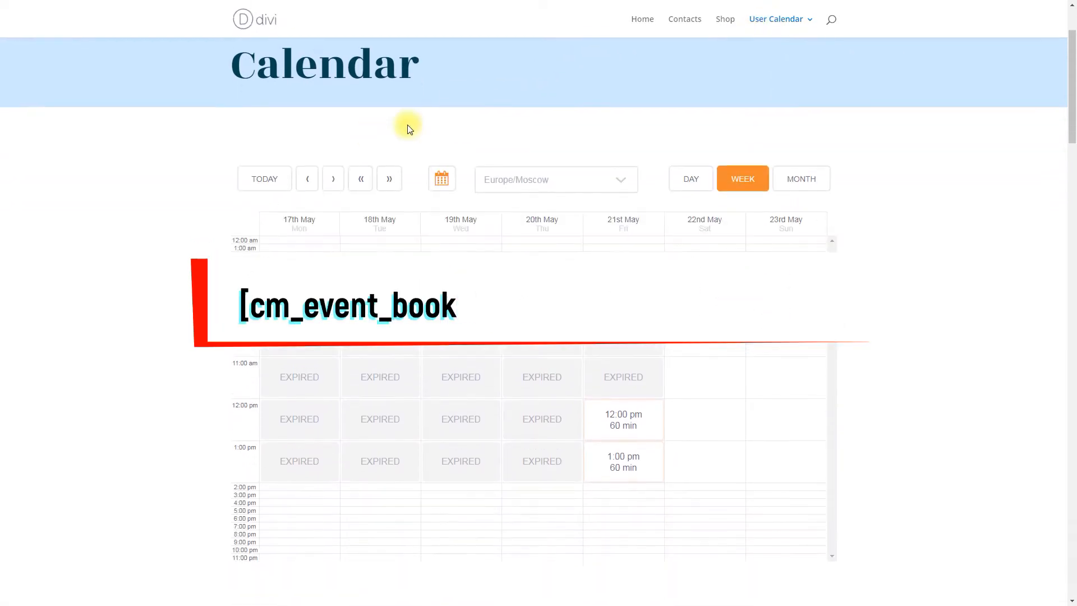
Go from the calendar page to the admin dashboard's CM Appointments Booking Pro menu
click(332, 178)
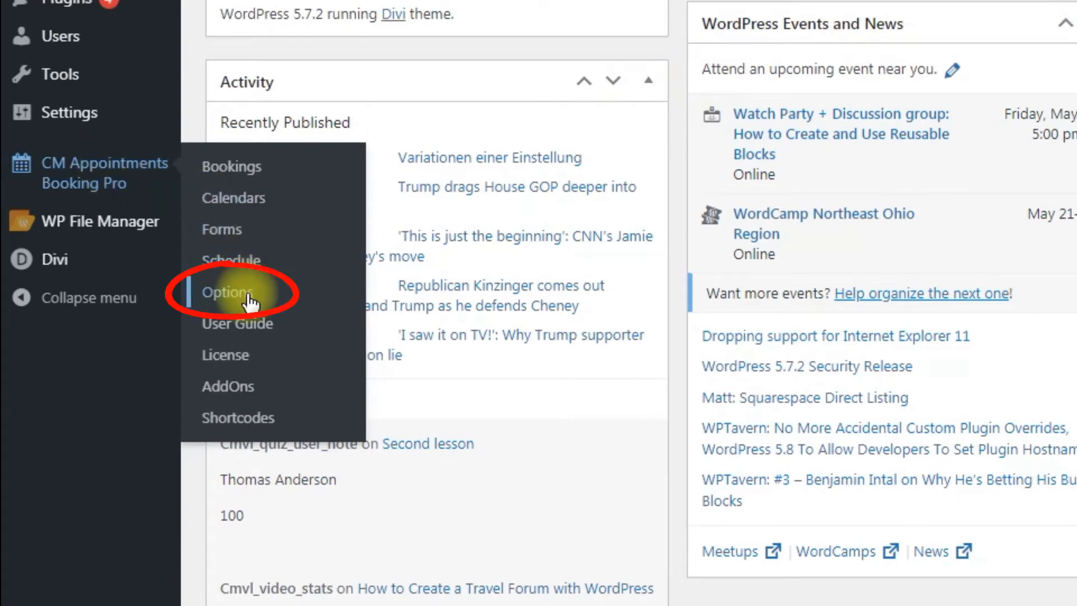
Generate the missing calendars for new users from the User calendar options tab
click(227, 292)
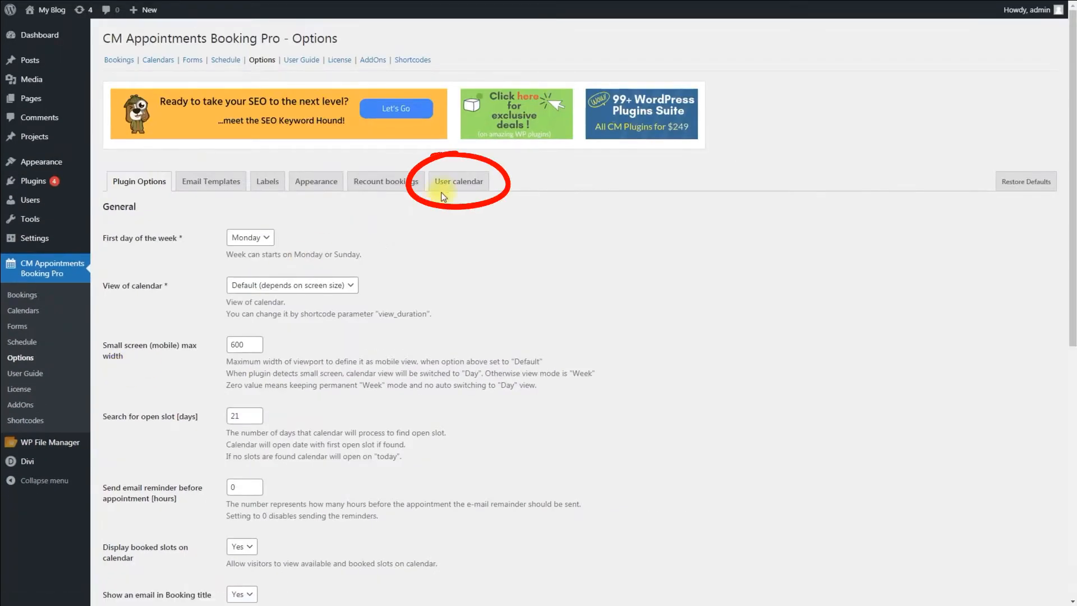
click(458, 182)
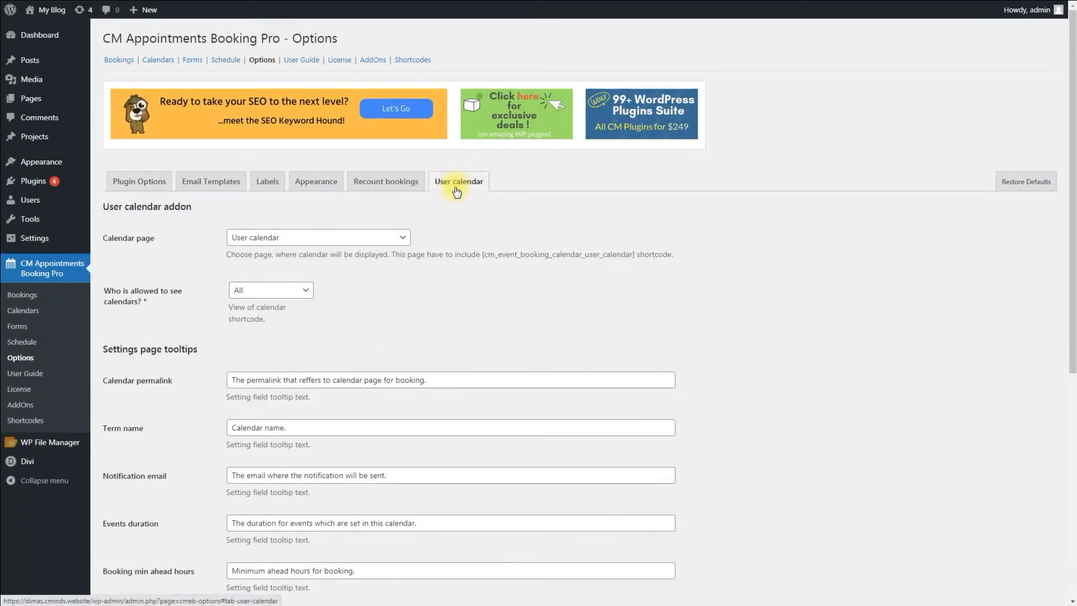
scroll(down, 3)
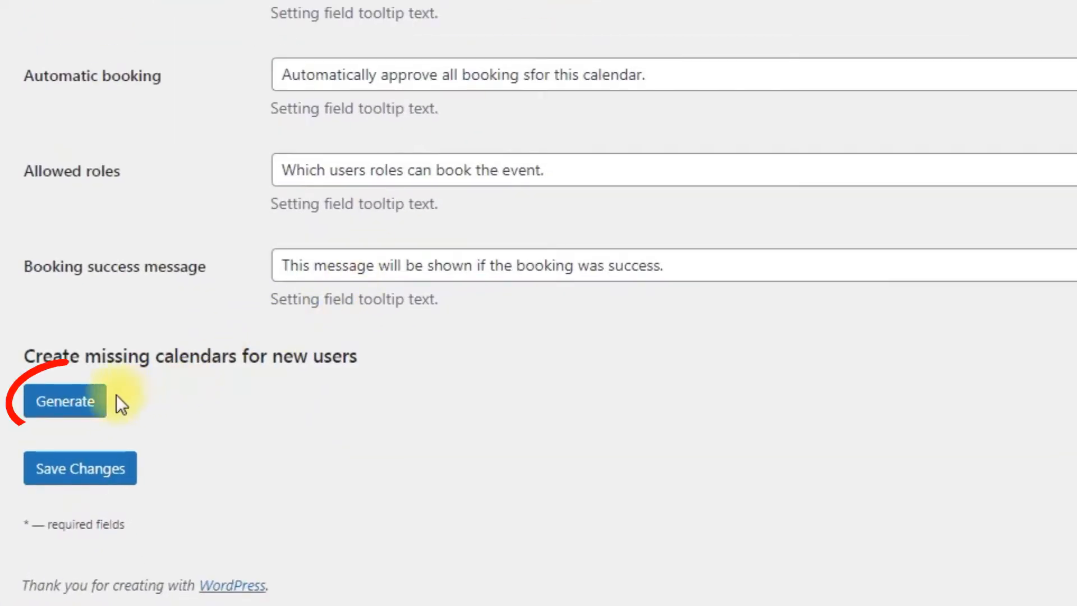
click(65, 402)
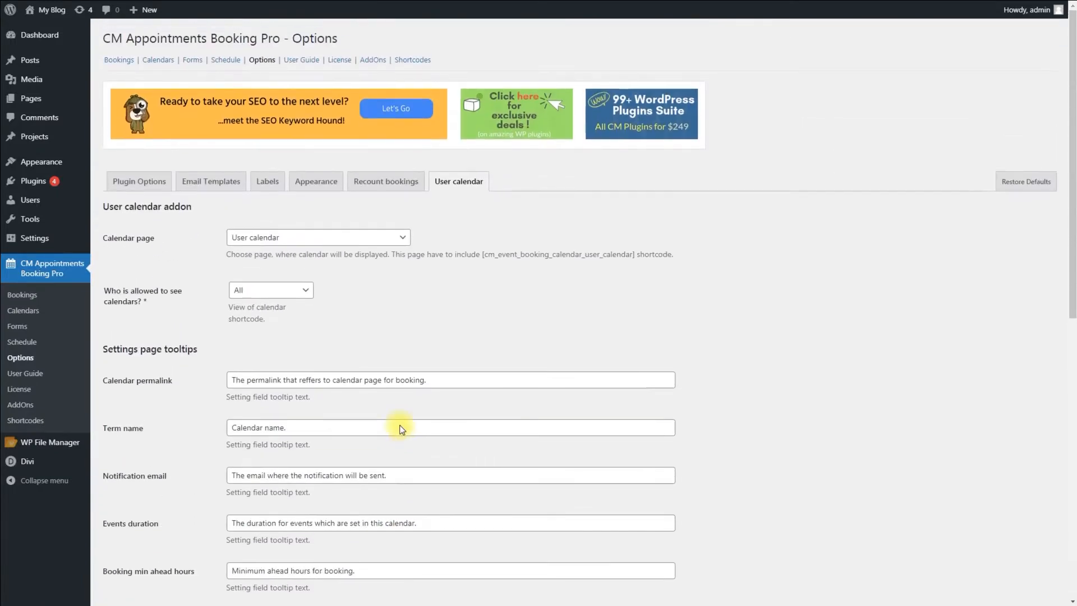
Try 'Who is allowed to see calendars?' on selected roles, then set it back to All
click(270, 289)
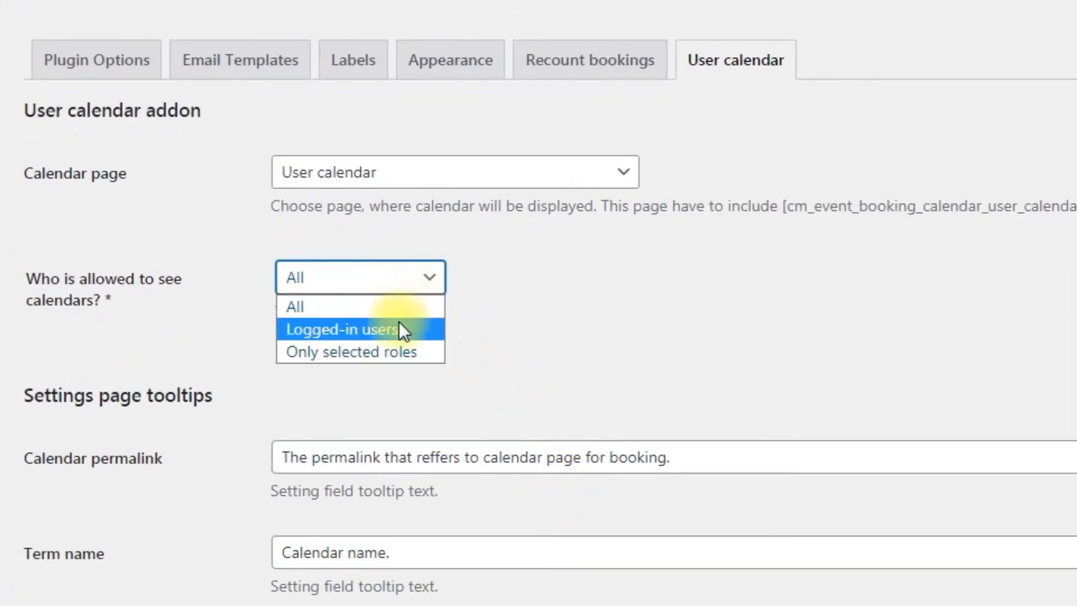
click(350, 351)
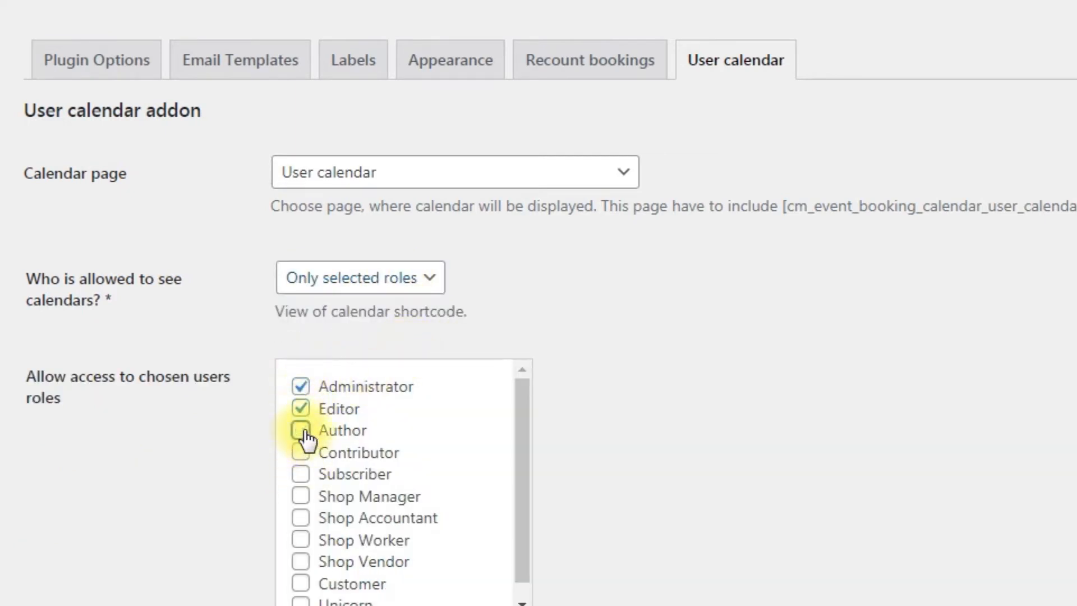
click(359, 277)
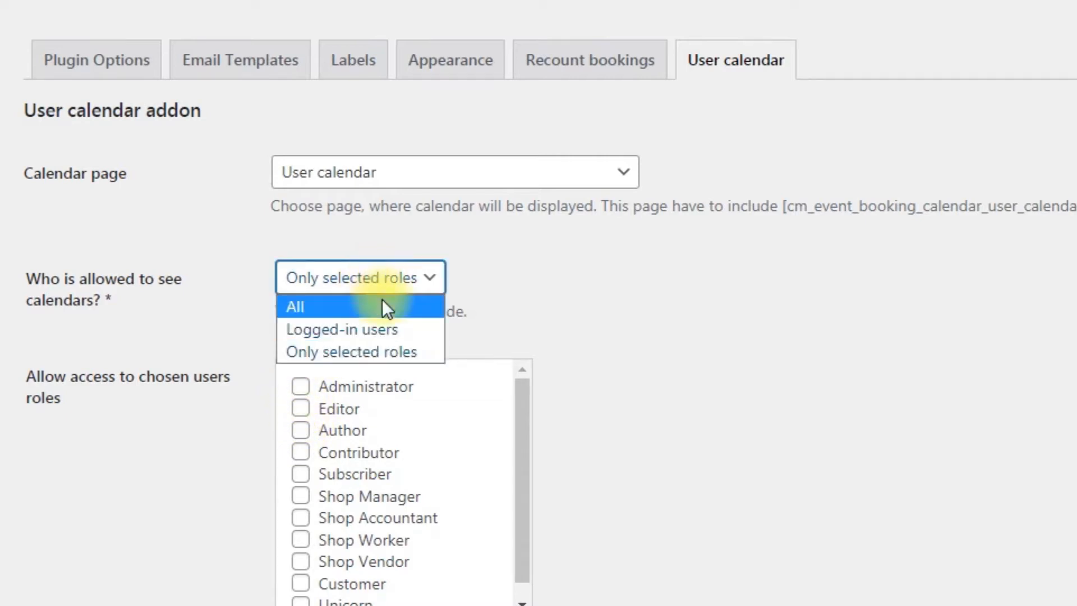
click(294, 306)
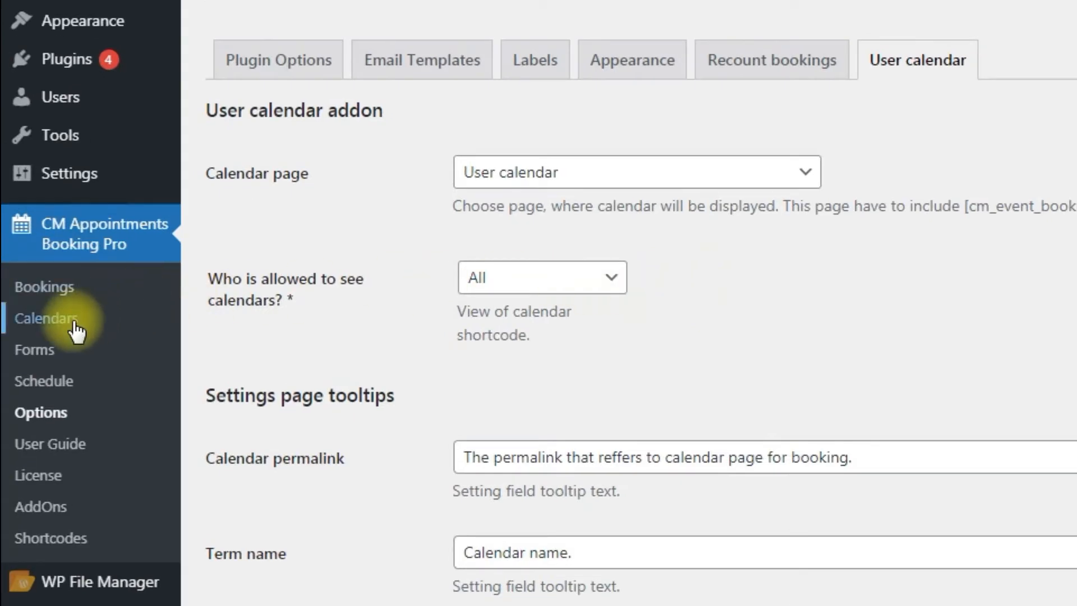
click(47, 318)
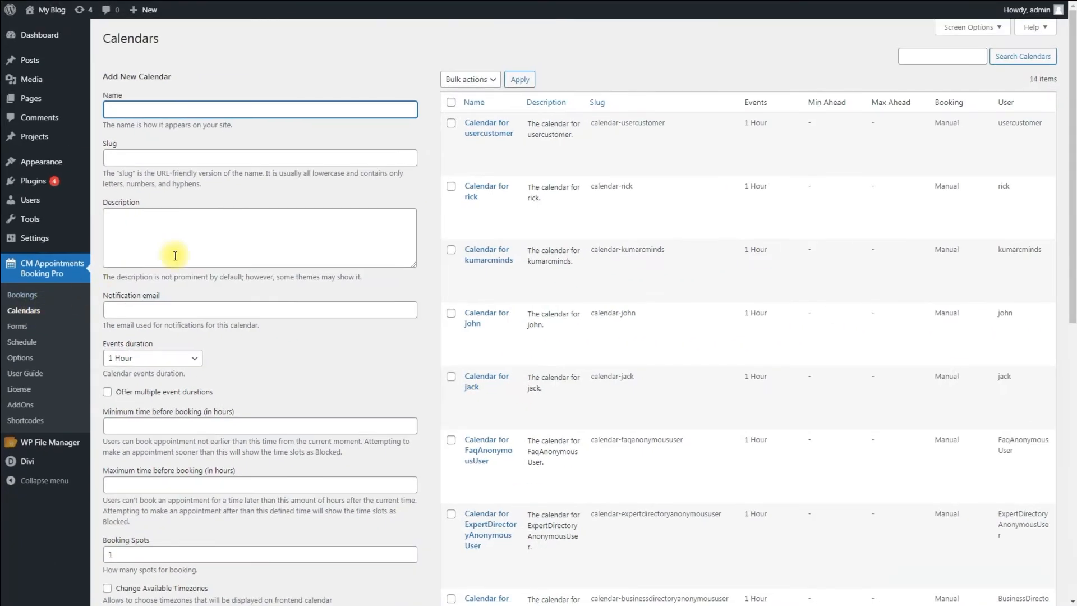
click(486, 191)
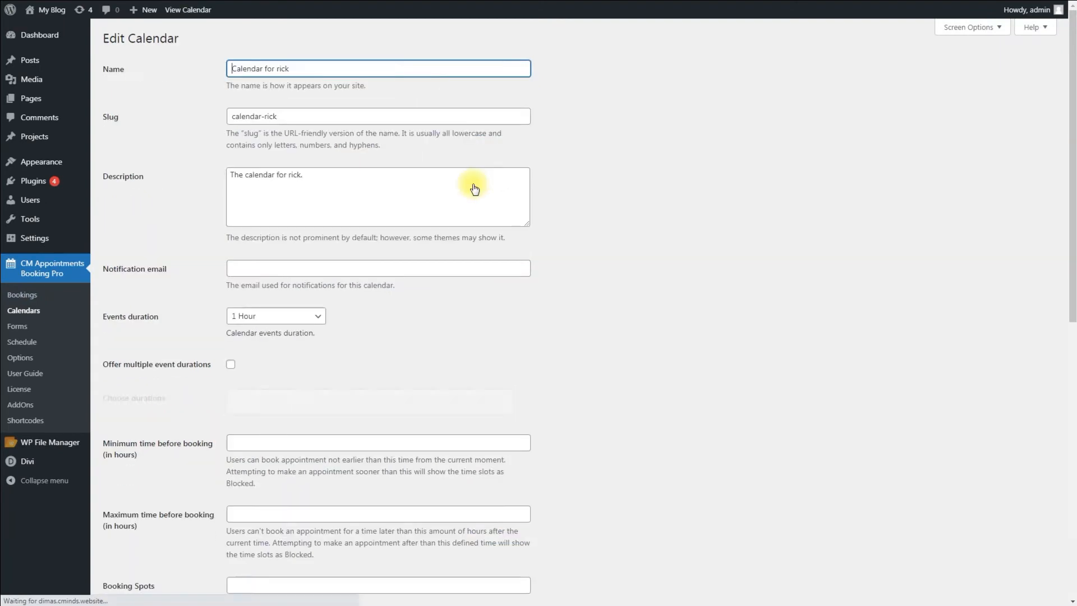
scroll(down, 3)
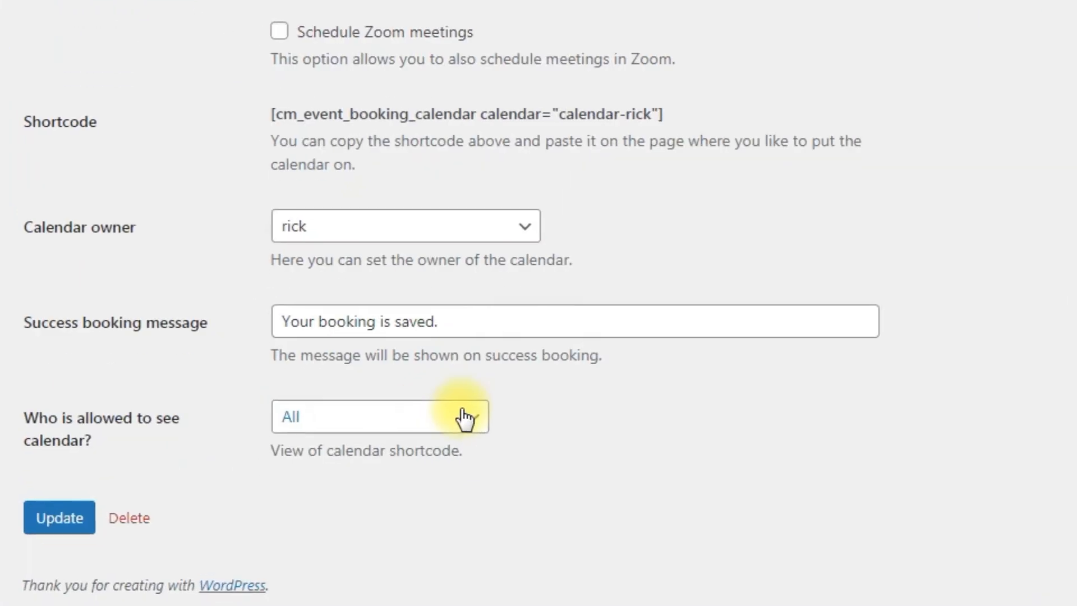
click(380, 416)
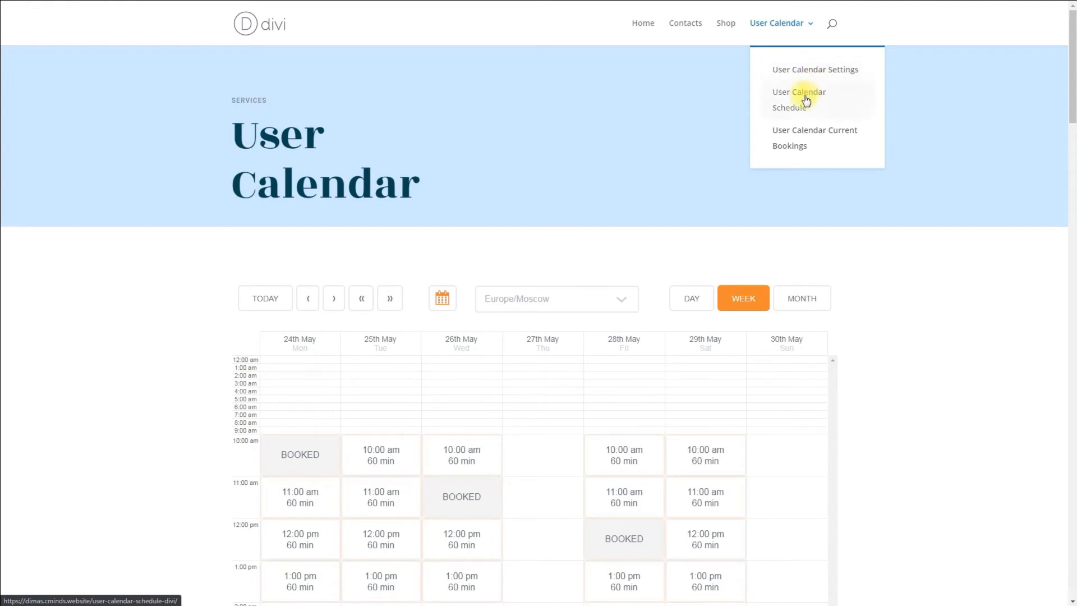
Review the Calendar Schedule's weekday hours, Days On and Days Off lists
click(798, 99)
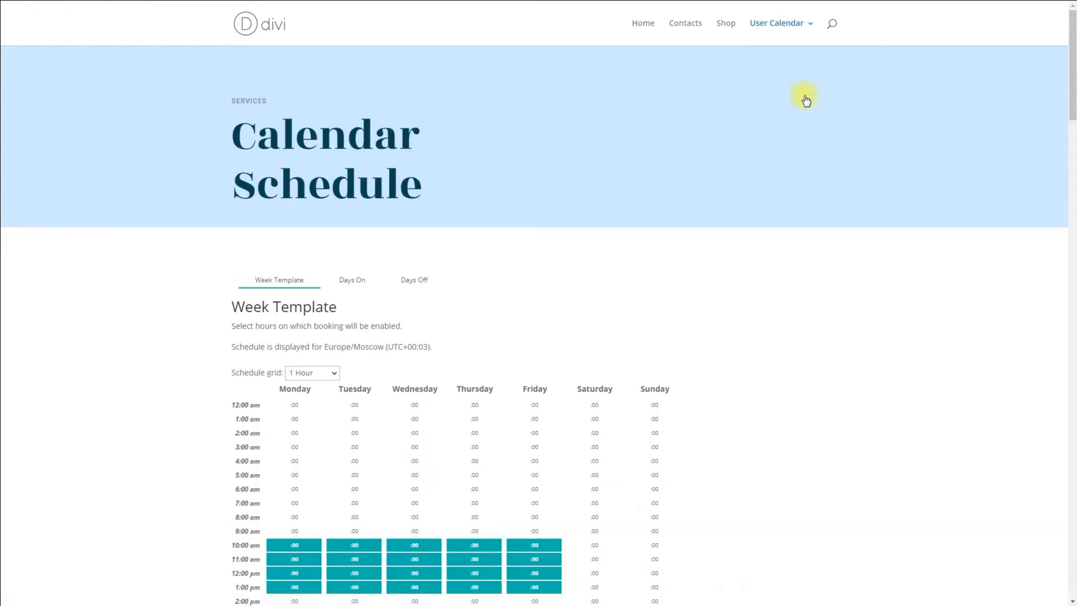
scroll(down, 3)
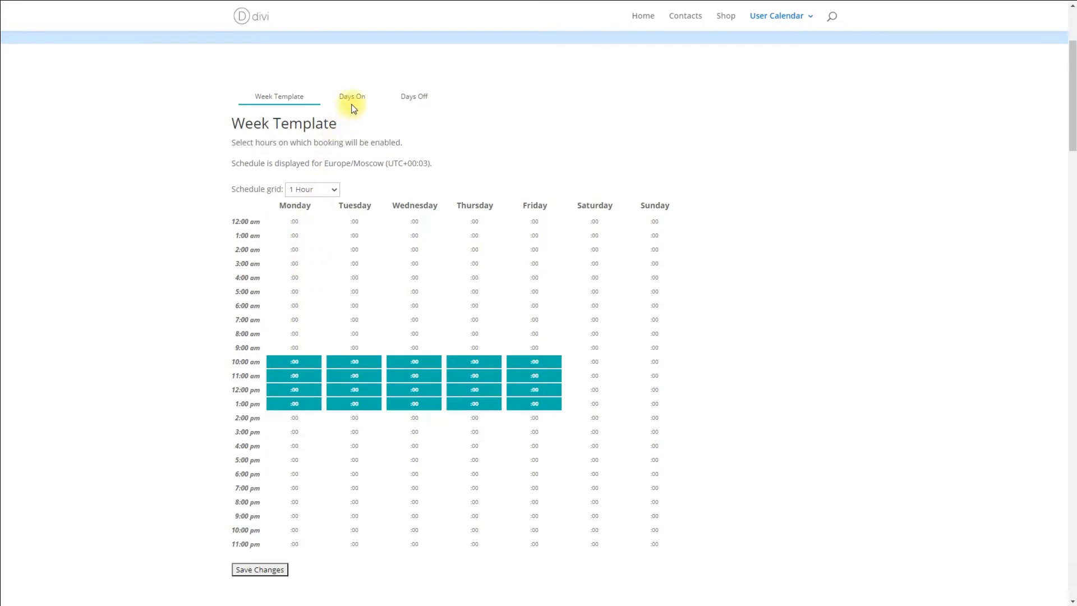
click(351, 96)
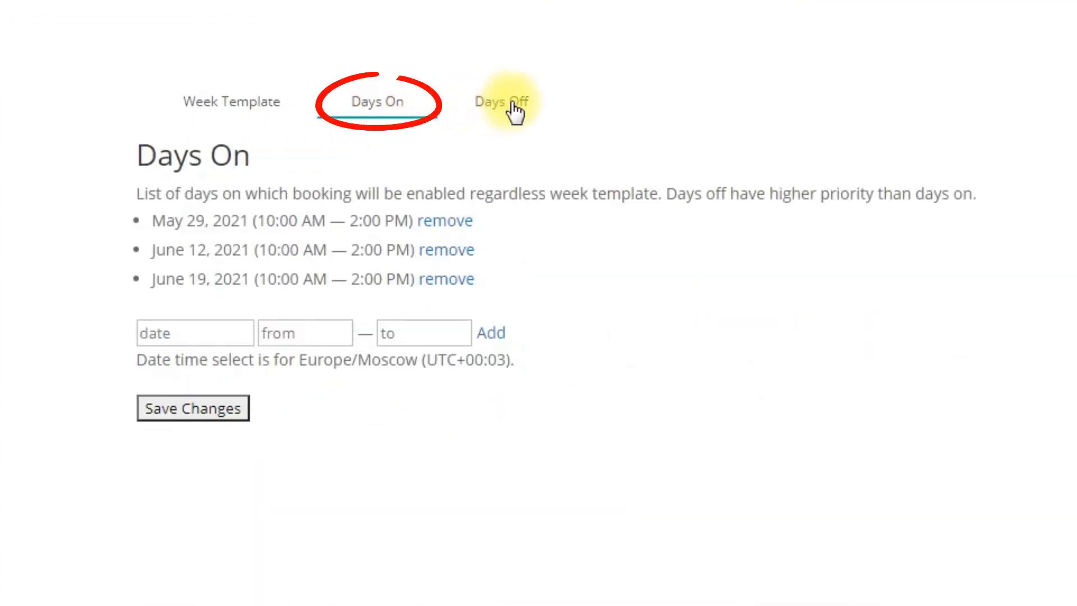
click(502, 101)
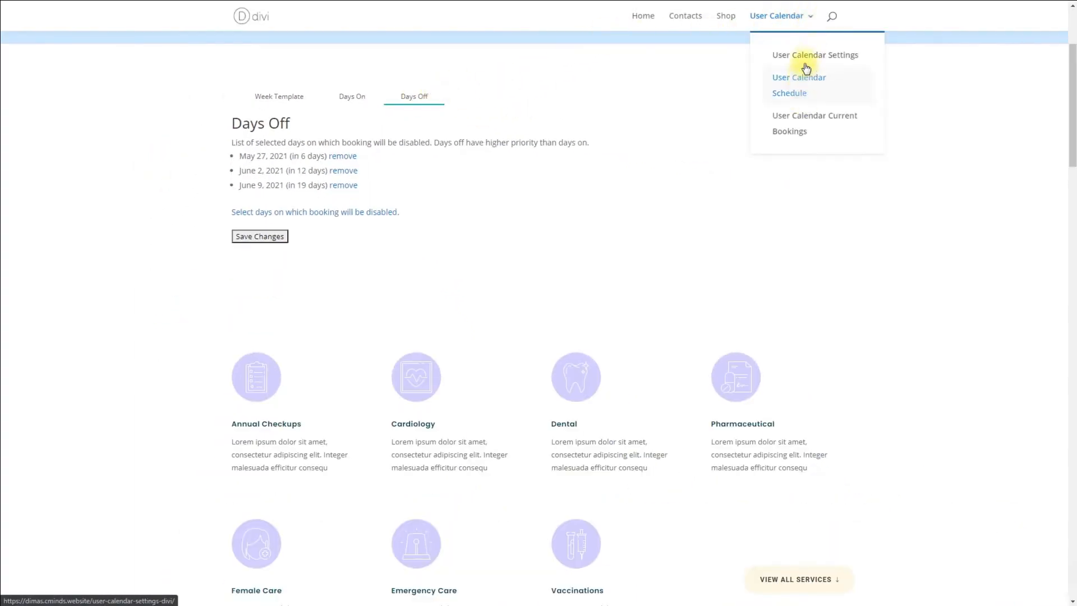
Scroll through the Calendar Settings fields: name, notification email and 1-hour event duration
click(816, 55)
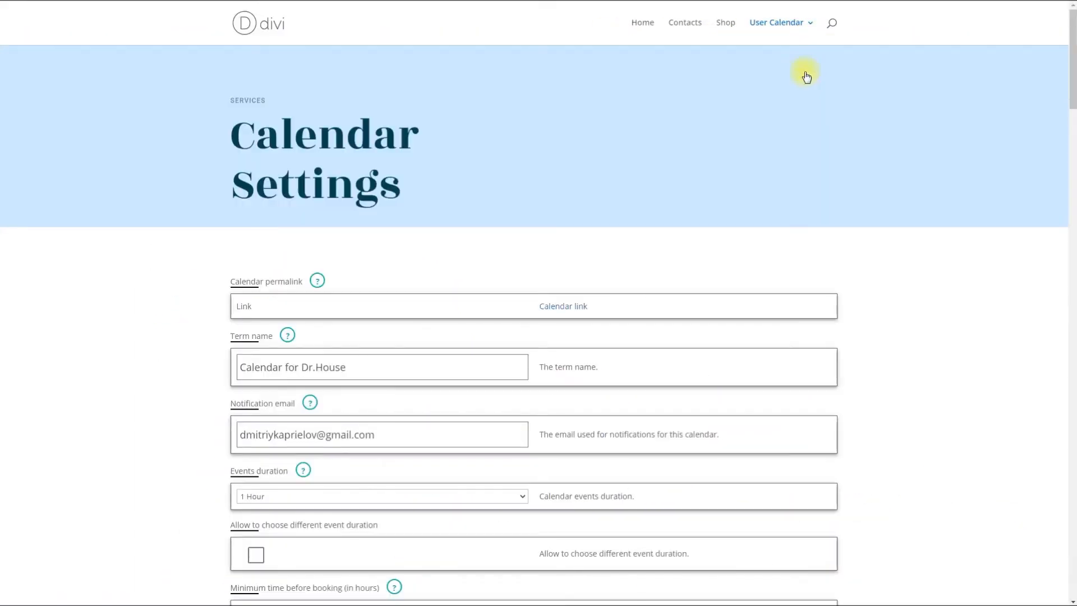
mouse_move(806, 74)
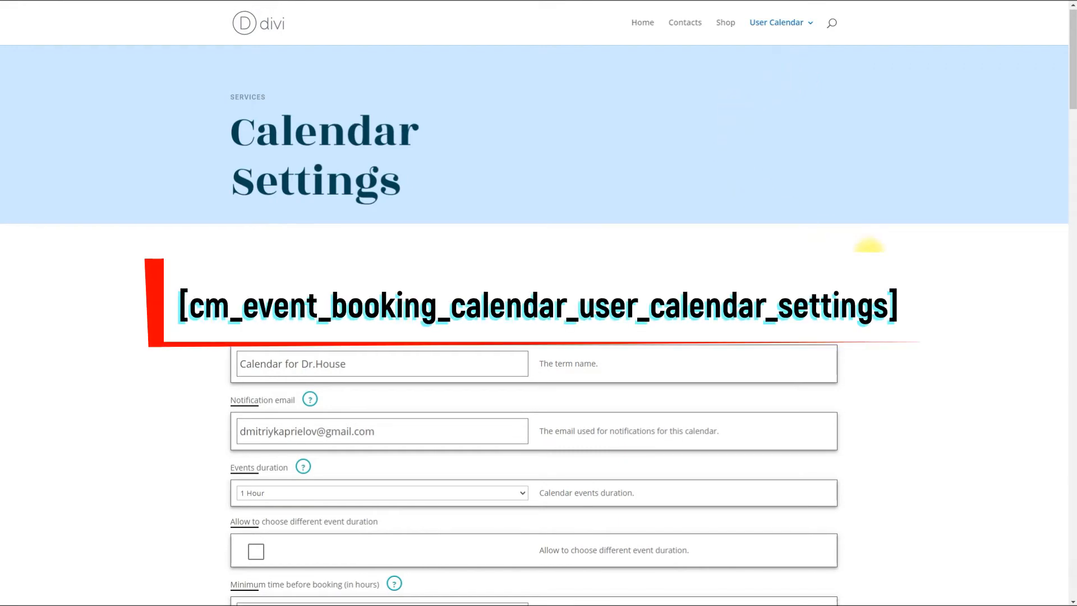
scroll(down, 3)
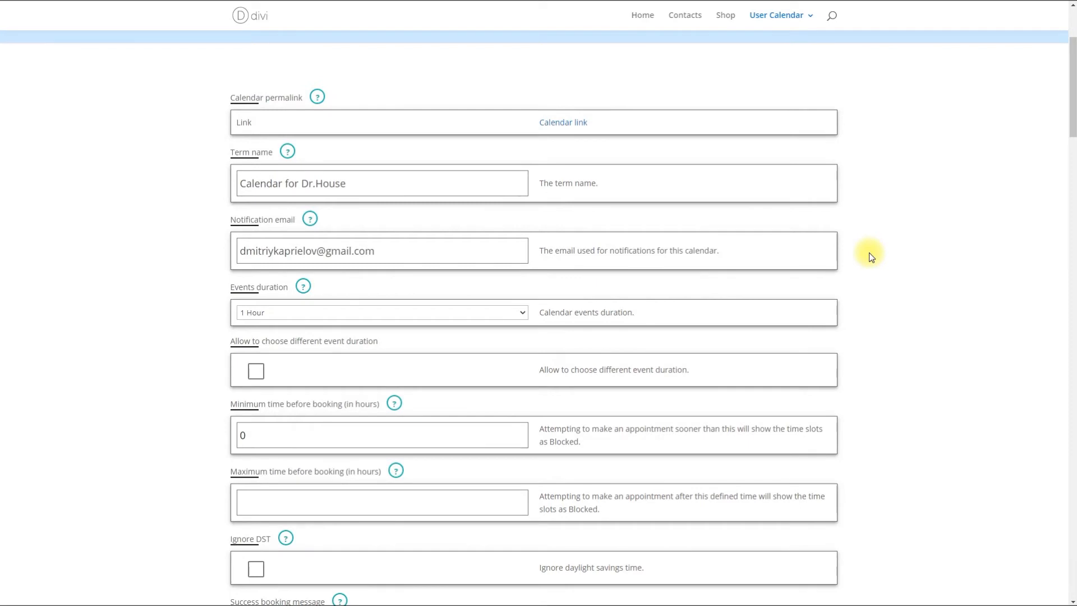
scroll(down, 3)
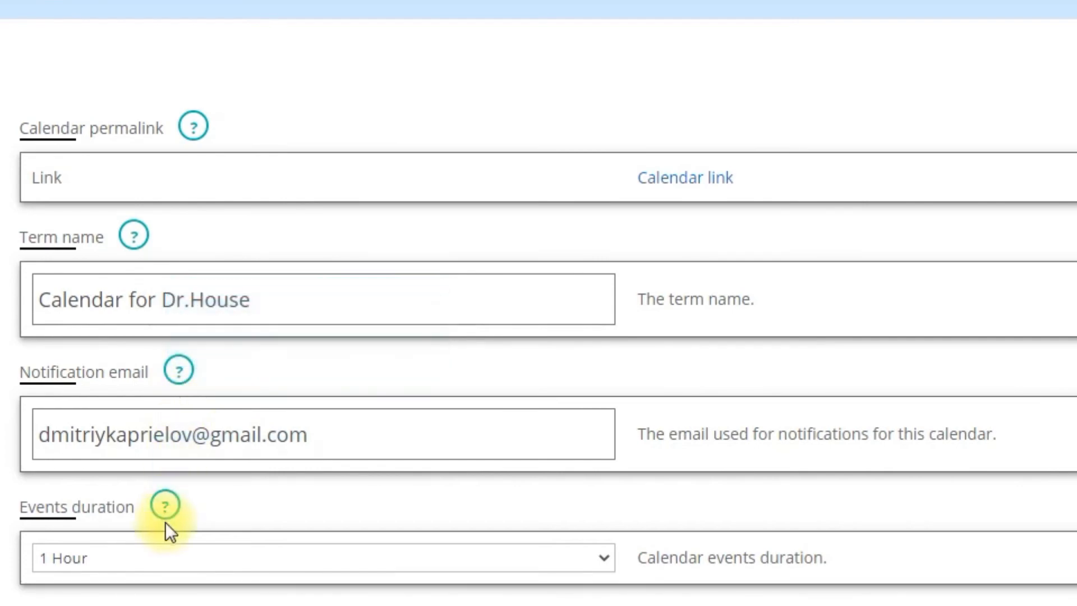
mouse_move(165, 506)
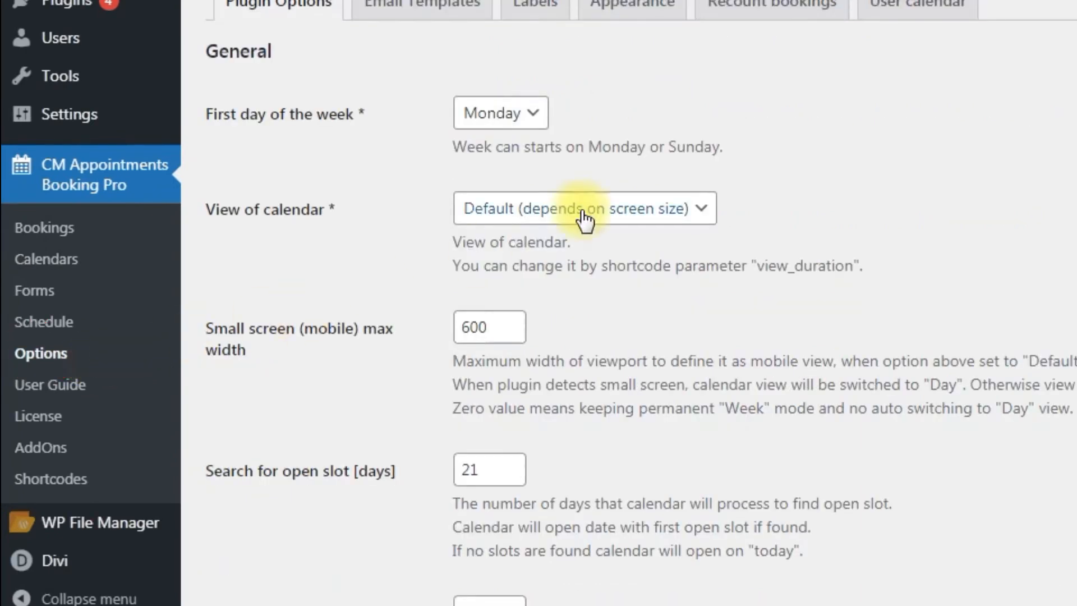
Review the User calendar addon's tooltip fields in Options
click(460, 180)
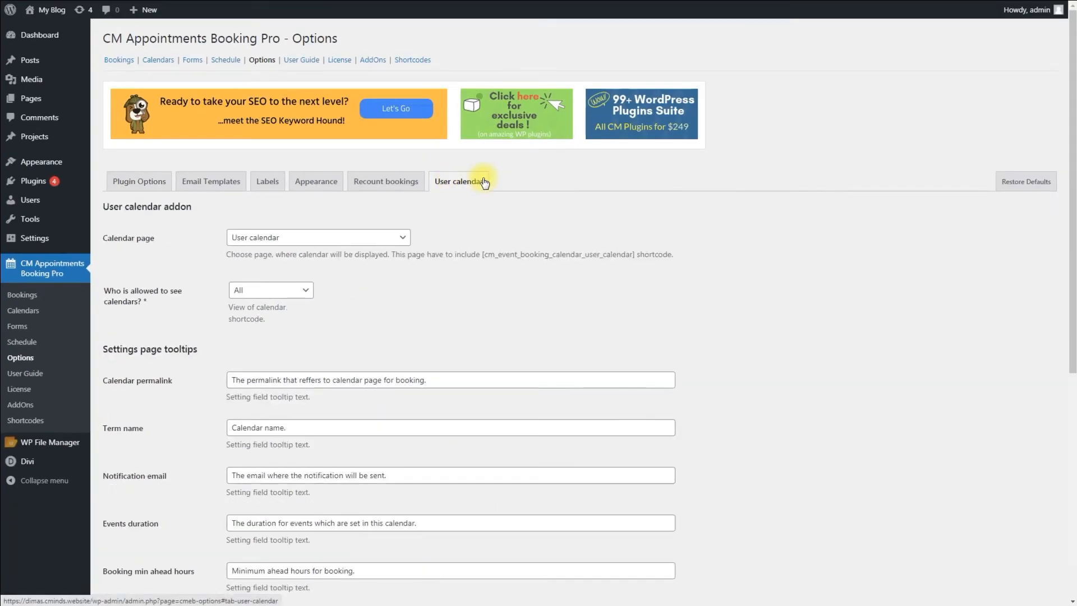
scroll(down, 3)
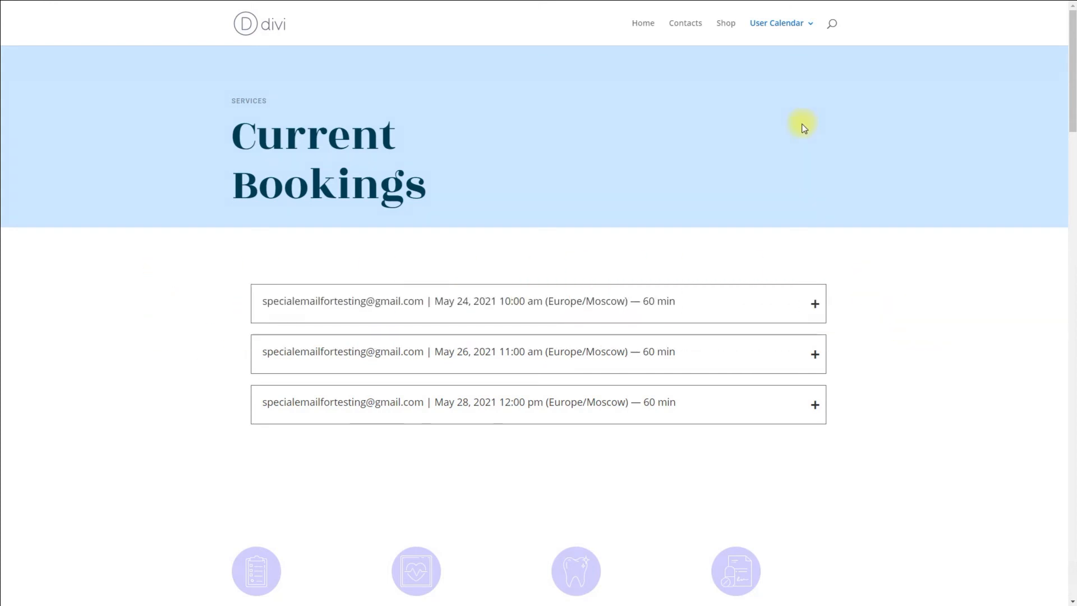
Expand the May 24 booking and review its discussion history, booking info and form info, then collapse them
click(814, 303)
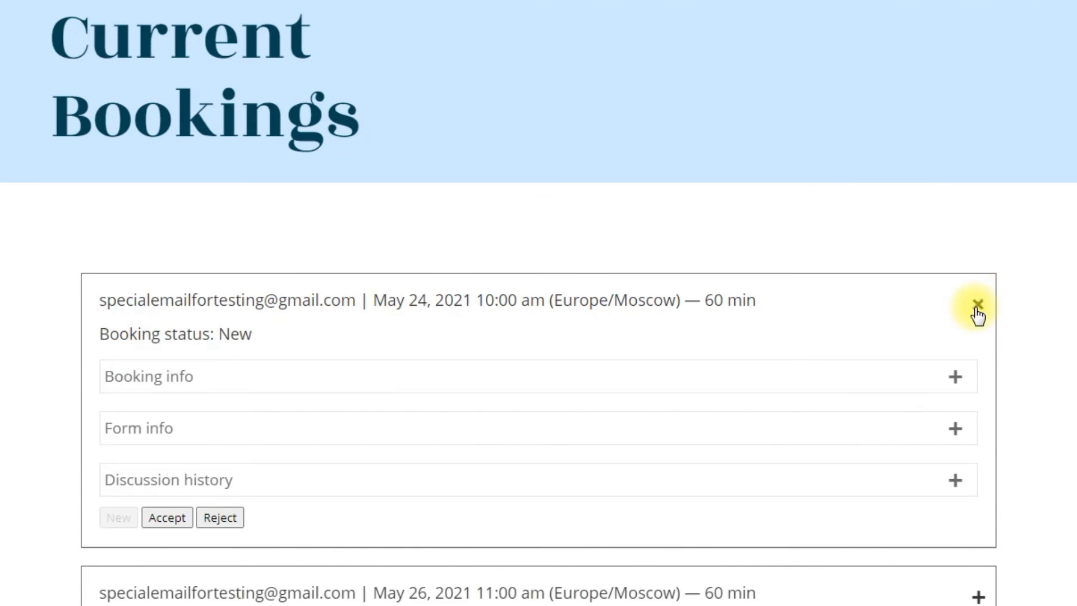
click(955, 479)
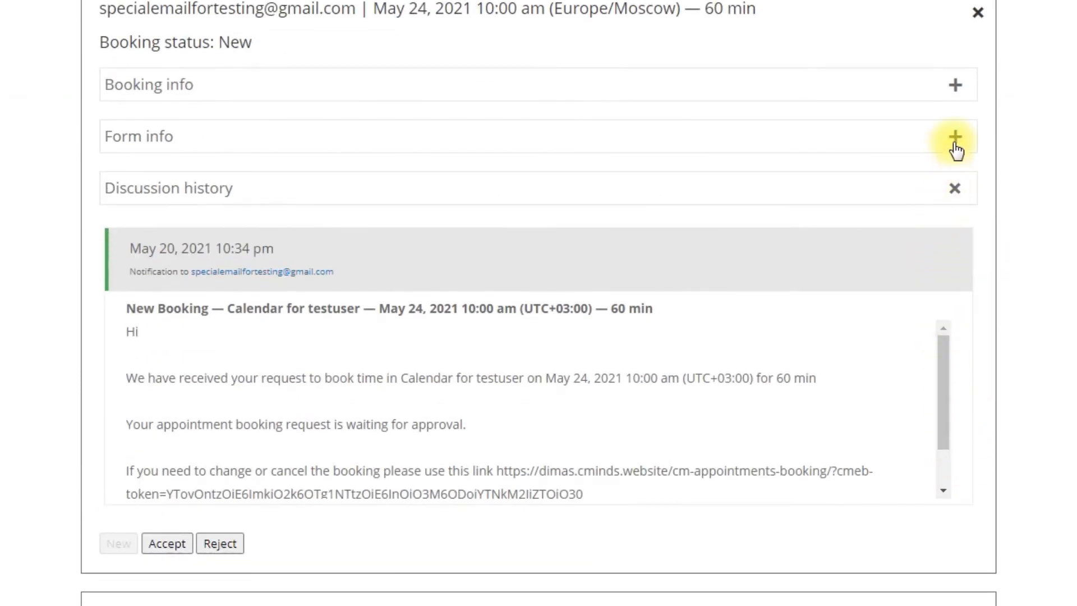
click(954, 84)
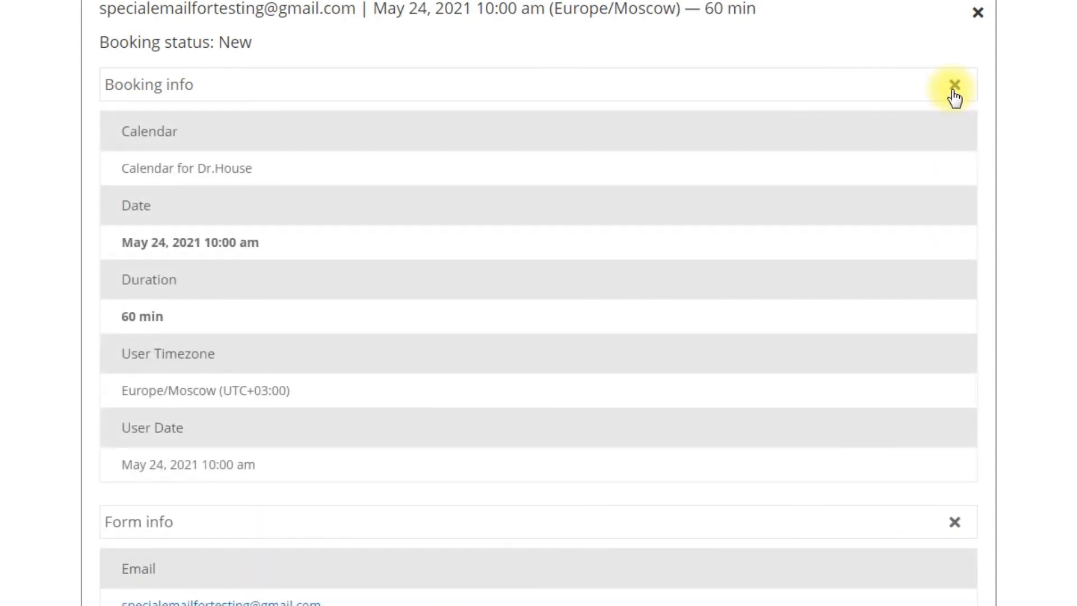
click(954, 84)
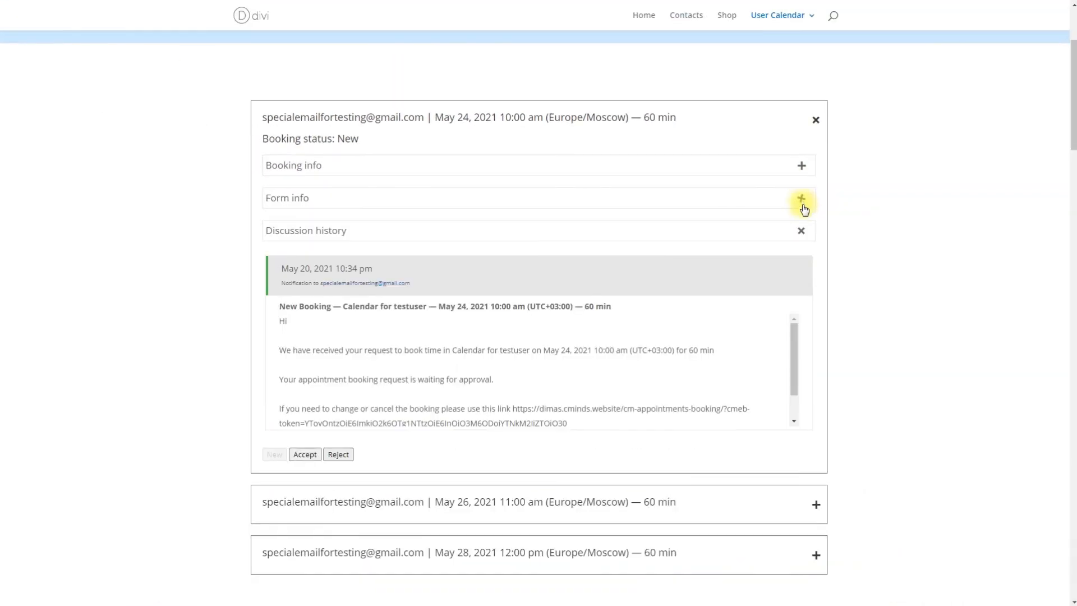
Return to the User Calendar week view showing 24, 26 and 28 May as booked
click(801, 230)
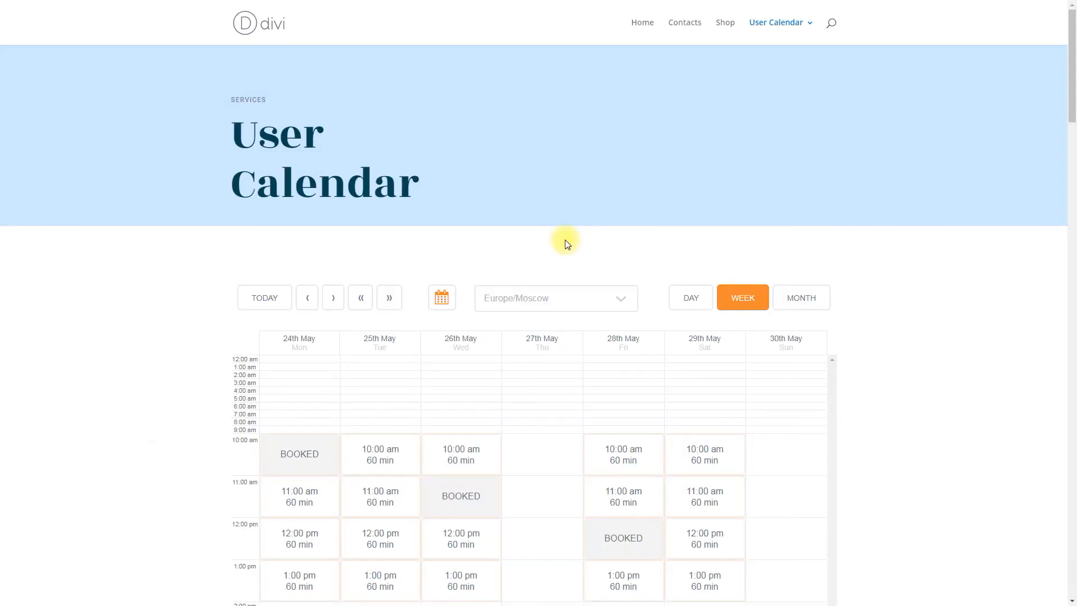
scroll(down, 3)
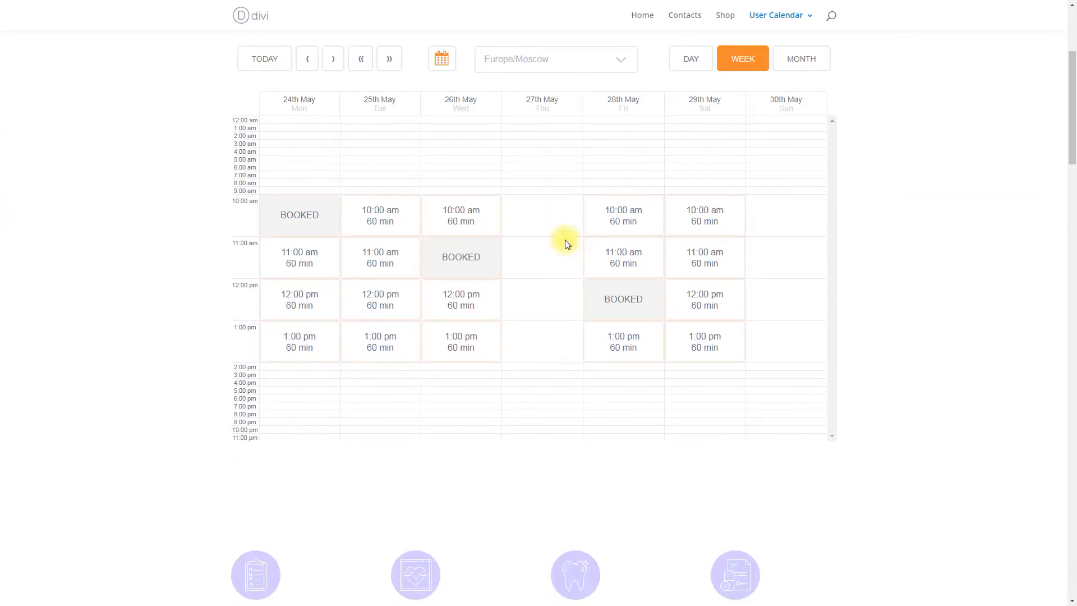